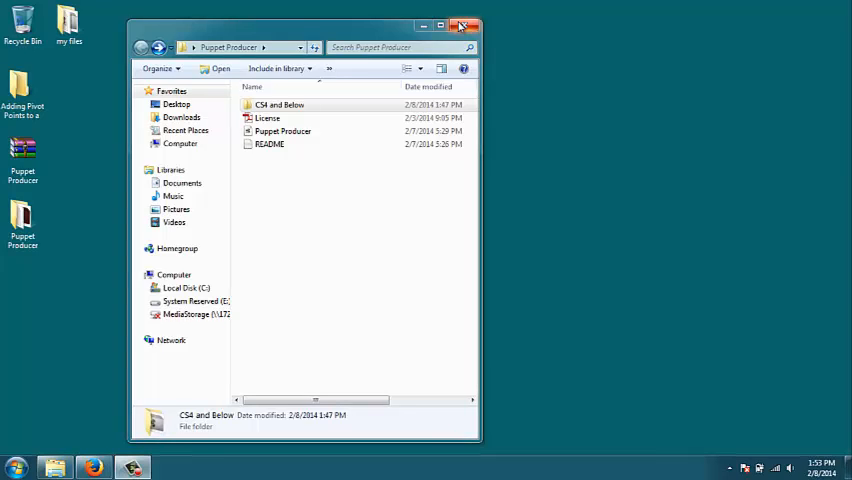
- Locate the Puppet Producer ZXP package in its folder and launch it in Extension Manager CC
{"action": "left_click", "coordinate": [464, 26]}
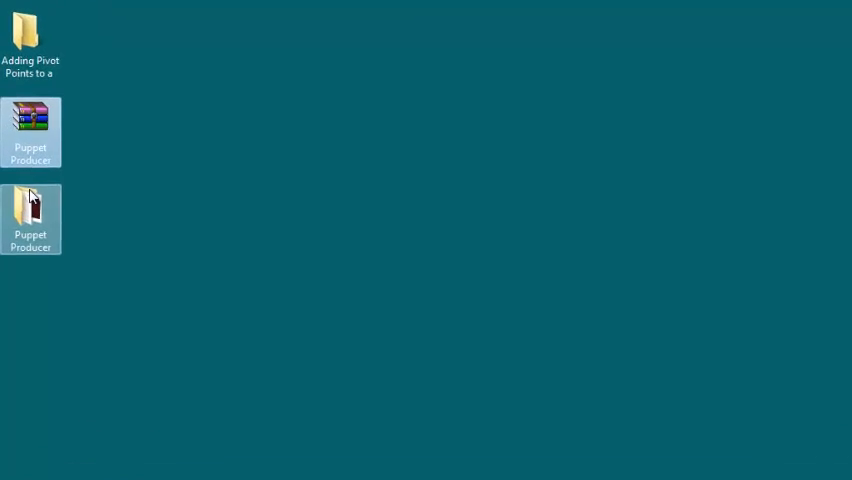
{"action": "double_click", "coordinate": [30, 212]}
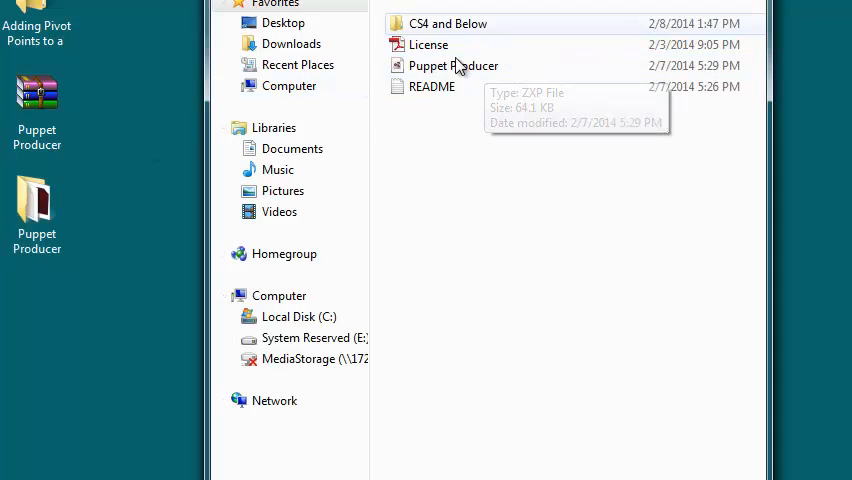
{"action": "left_click", "coordinate": [452, 64]}
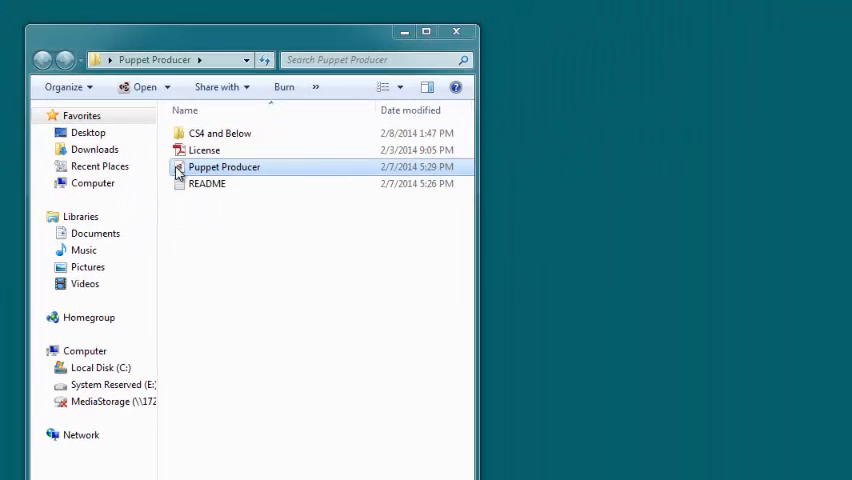
{"action": "double_click", "coordinate": [224, 166]}
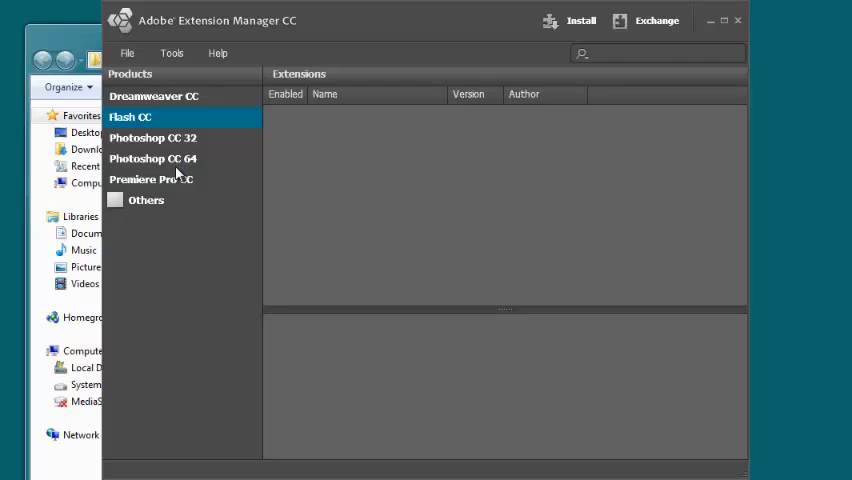
- Review the extension's Description and License, then accept the disclaimer to install it
{"action": "left_click", "coordinate": [580, 20]}
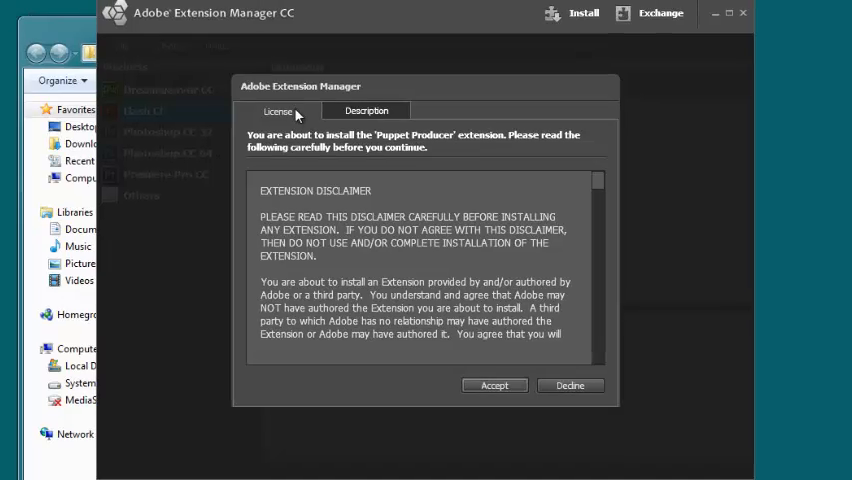
{"action": "left_click", "coordinate": [366, 110]}
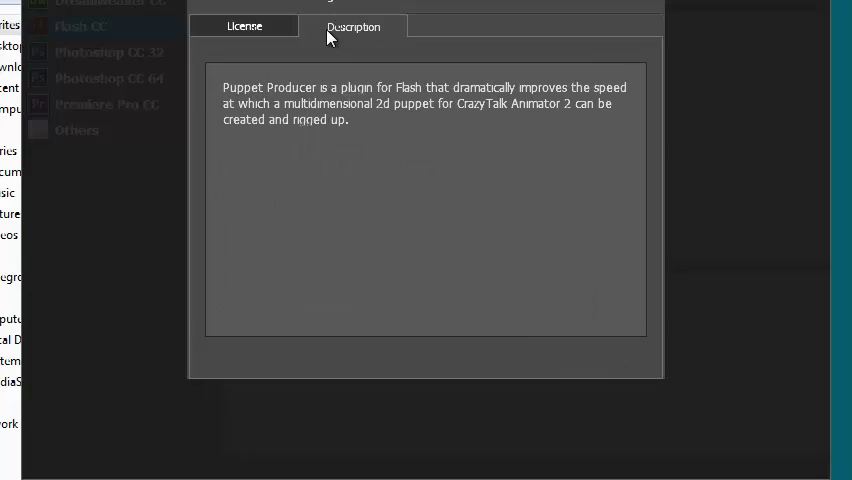
{"action": "left_click", "coordinate": [244, 26]}
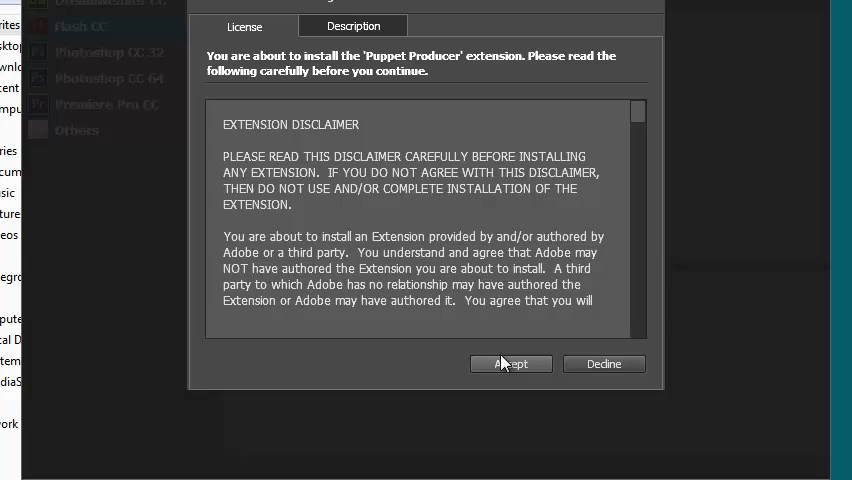
{"action": "left_click", "coordinate": [512, 364]}
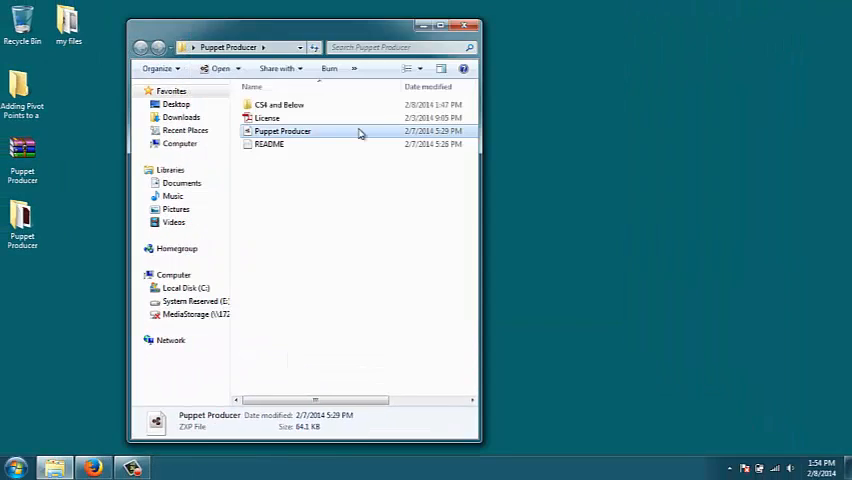
- Launch Flash Professional and create a new blank ActionScript 3.0 document
{"action": "left_click", "coordinate": [16, 468]}
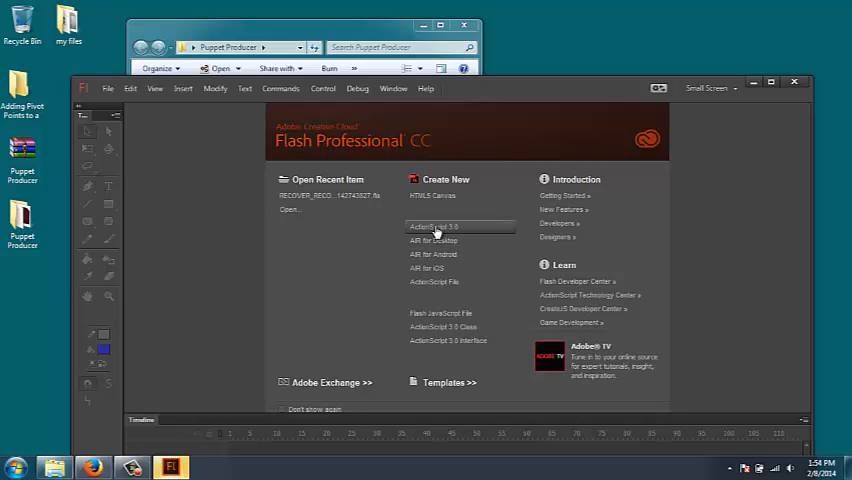
{"action": "left_click", "coordinate": [434, 228]}
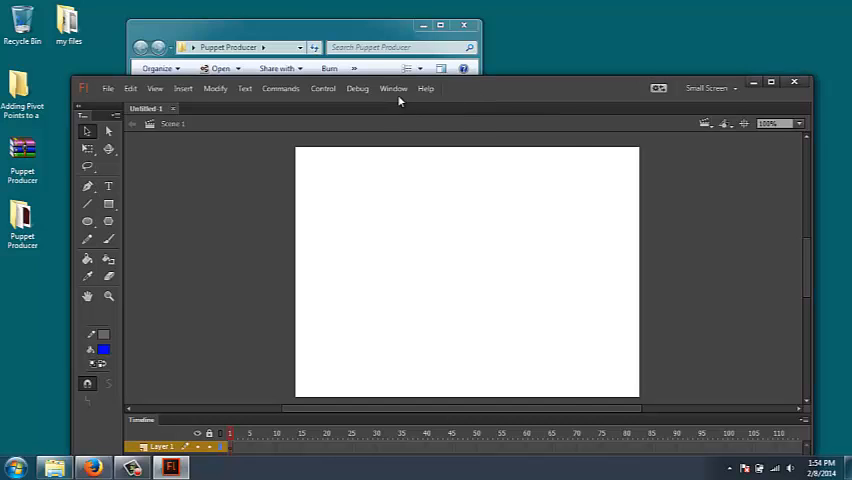
- Show the Puppet Producer panel via Window > Extensions
{"action": "left_click", "coordinate": [392, 88]}
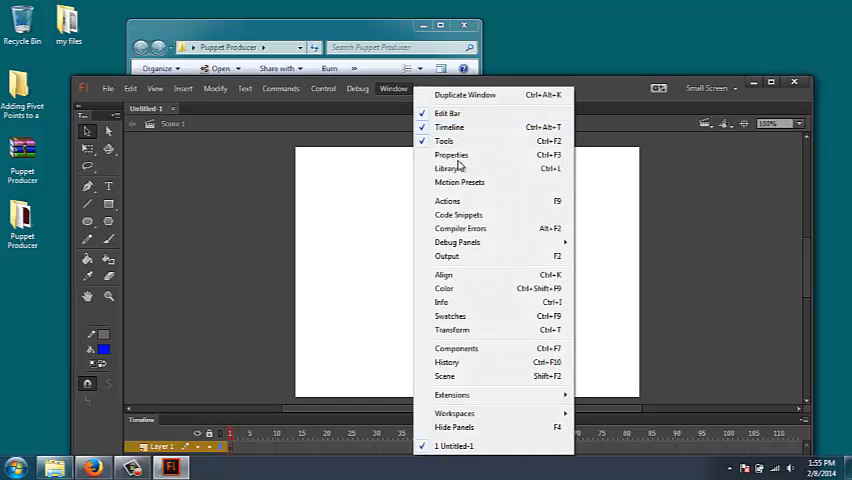
{"action": "mouse_move", "coordinate": [452, 394]}
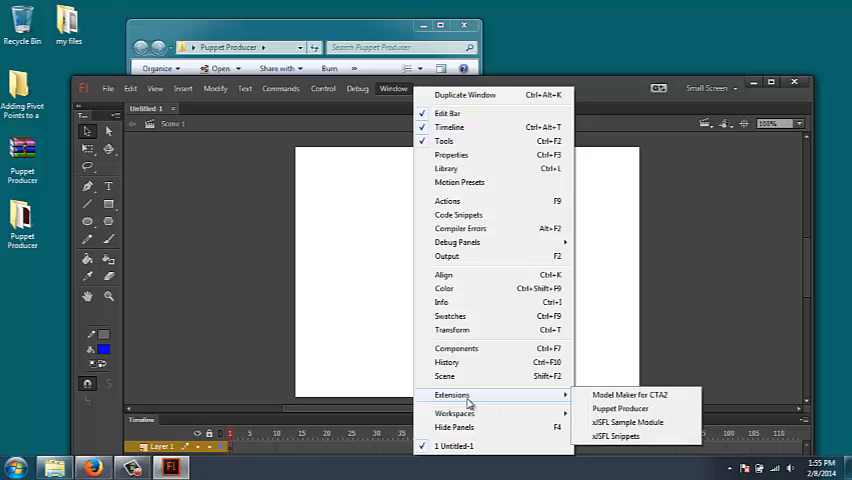
{"action": "mouse_move", "coordinate": [564, 400]}
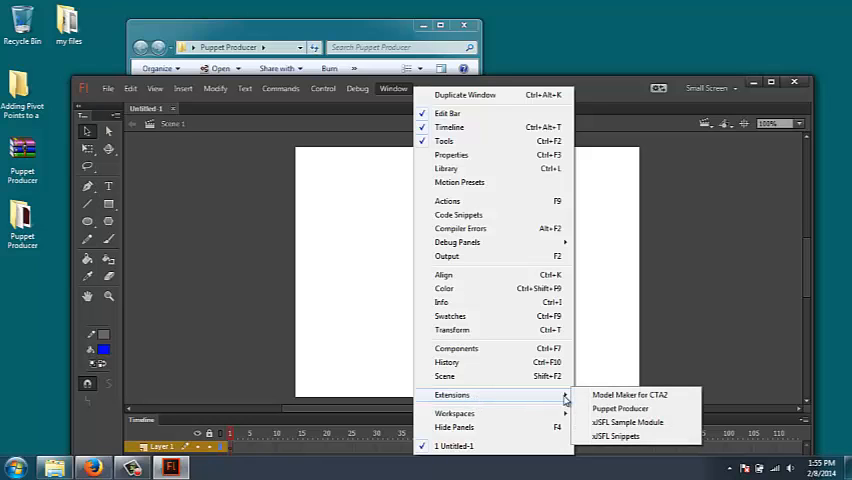
{"action": "left_click", "coordinate": [620, 408]}
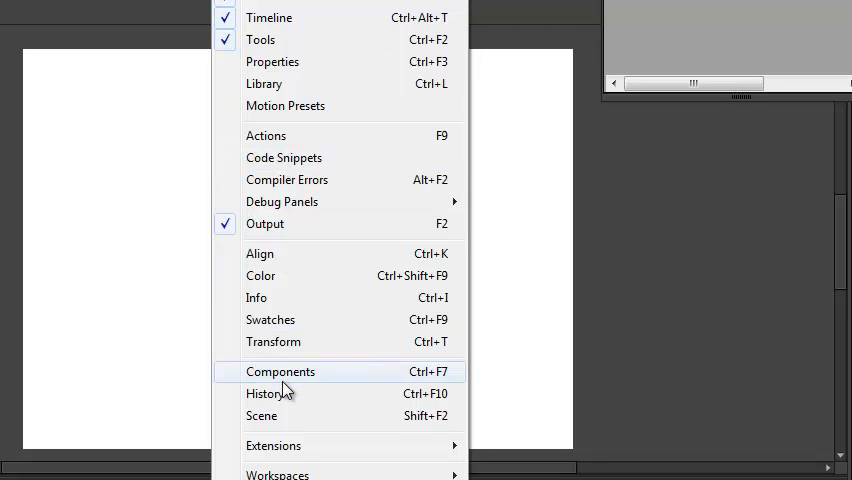
{"action": "mouse_move", "coordinate": [272, 444]}
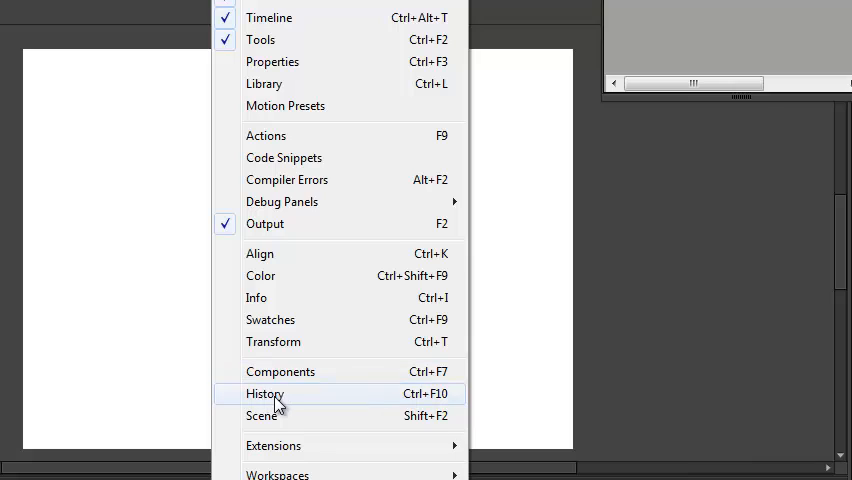
{"action": "mouse_move", "coordinate": [264, 446]}
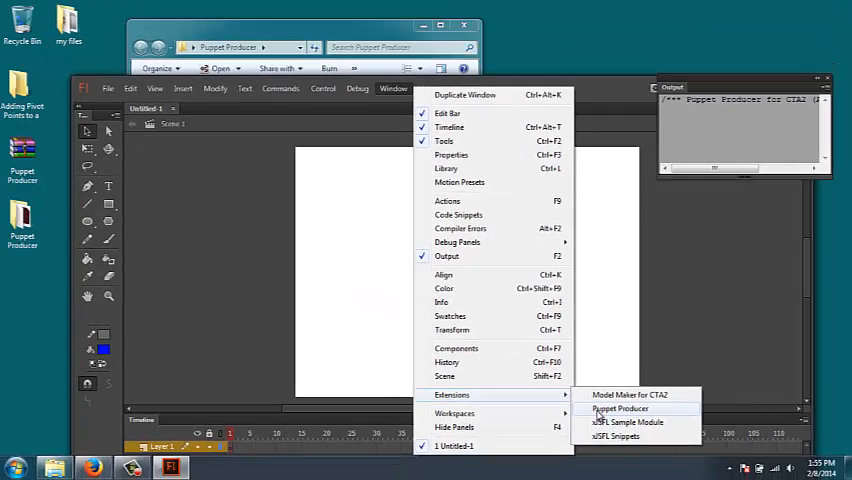
{"action": "left_click", "coordinate": [620, 408]}
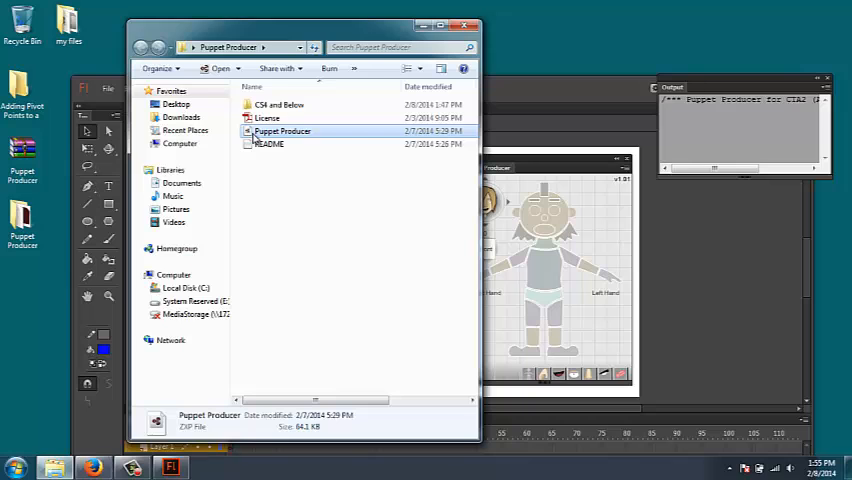
- Try the CS4-and-below Puppet Producer MXP, dismiss the Flash CS4 requirement error, and close Extension Manager CS4
{"action": "left_click", "coordinate": [280, 104]}
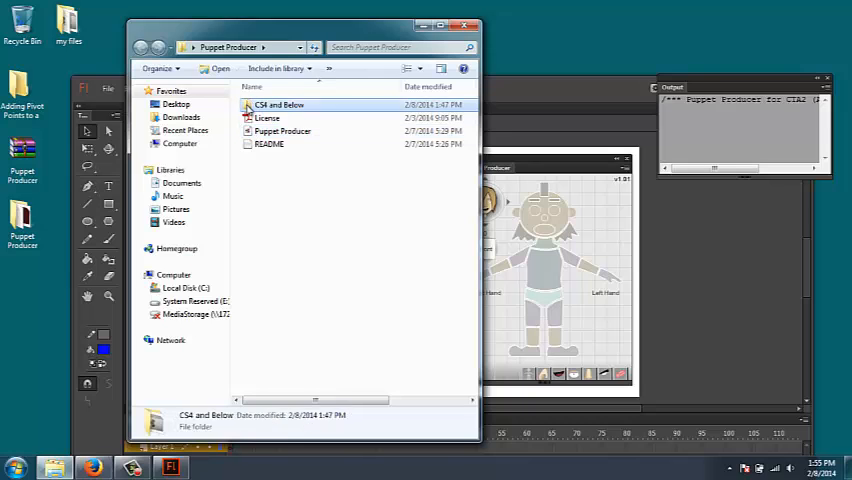
{"action": "double_click", "coordinate": [280, 104]}
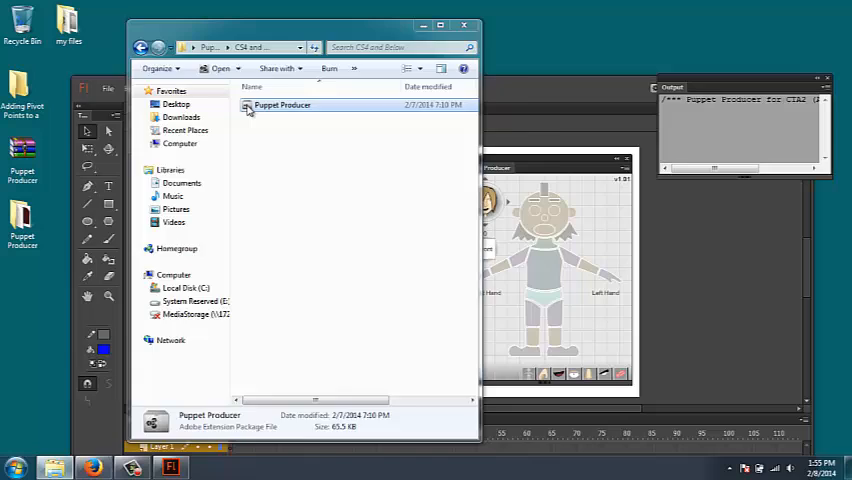
{"action": "double_click", "coordinate": [282, 104]}
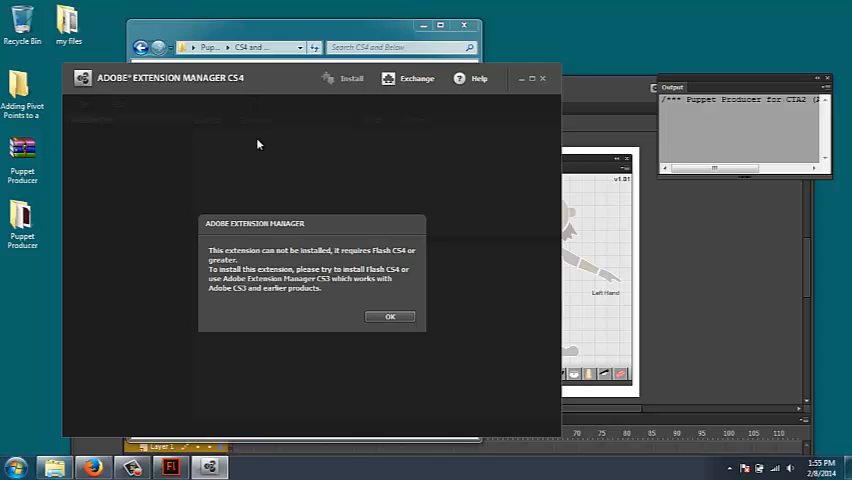
{"action": "mouse_move", "coordinate": [284, 200]}
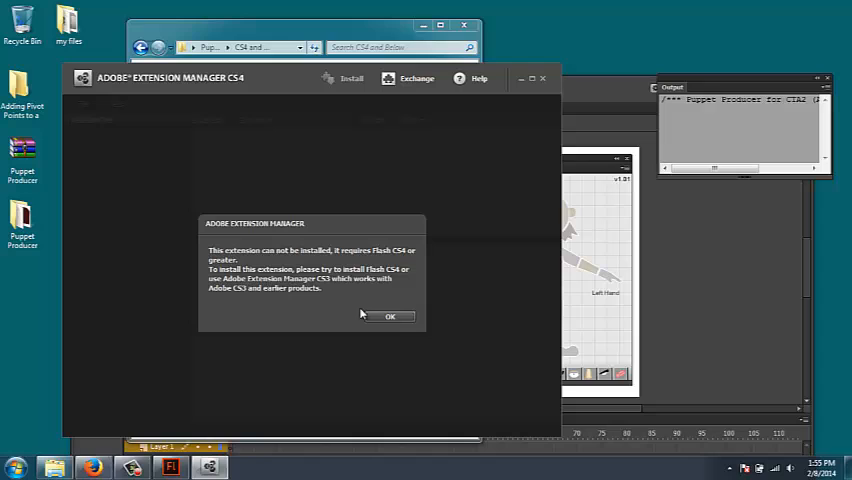
{"action": "left_click", "coordinate": [390, 316]}
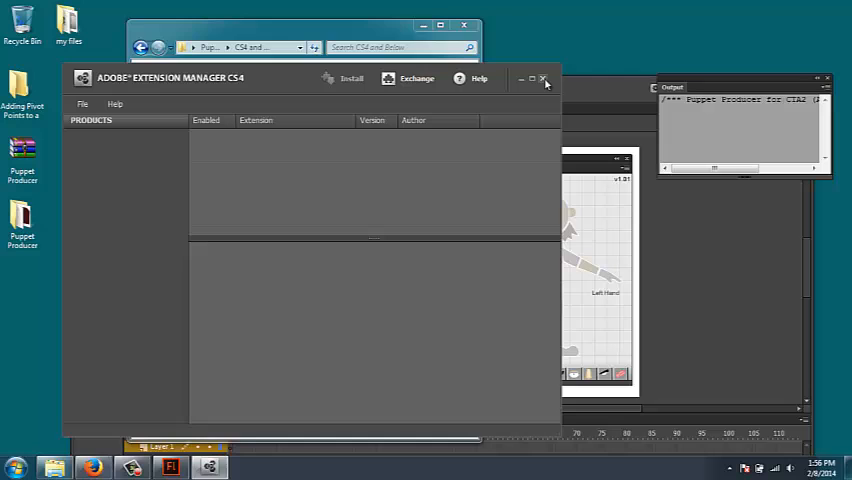
{"action": "left_click", "coordinate": [544, 78]}
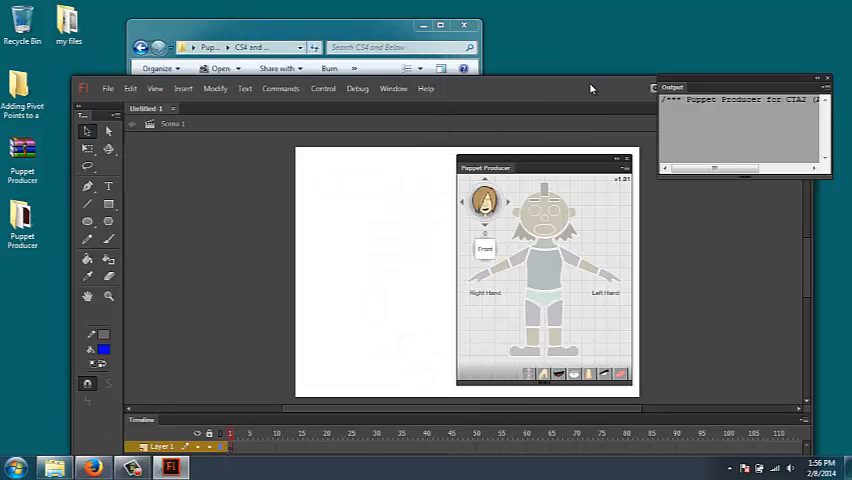